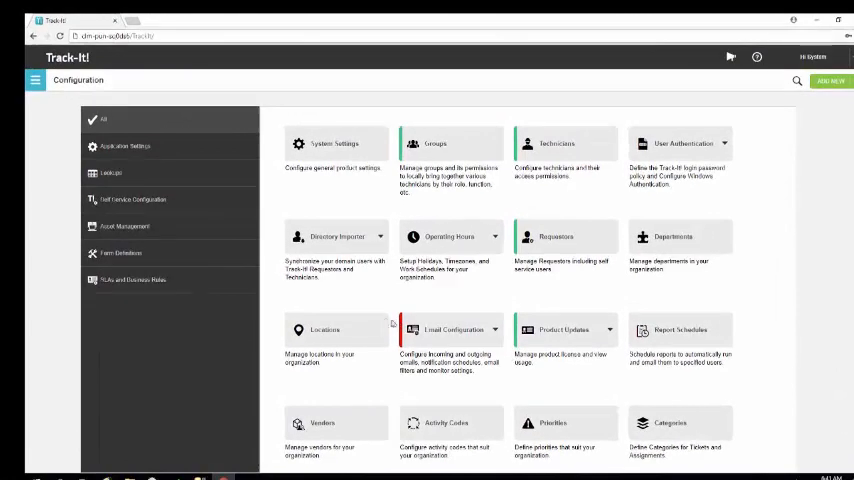
pyautogui.moveTo(252, 270)
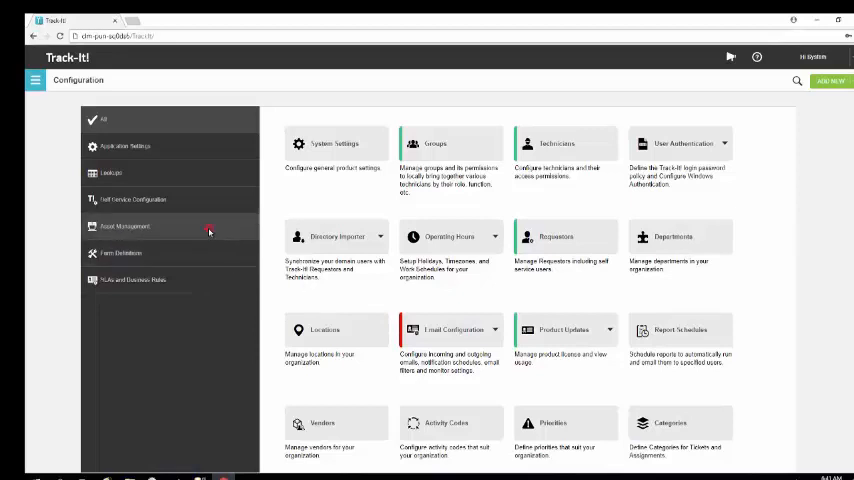
# Filter Configuration to the Asset Management options from the left sidebar.
pyautogui.click(125, 226)
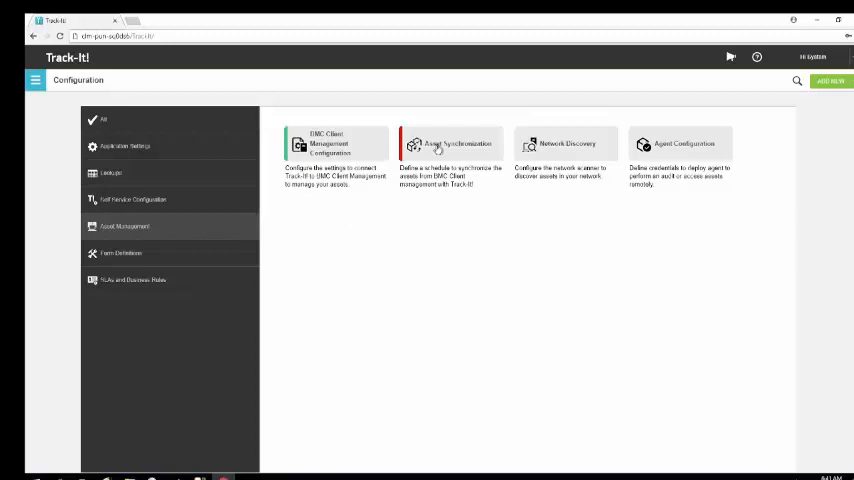
# Set the daily asset synchronization time to 04:00 AM and save.
pyautogui.click(450, 145)
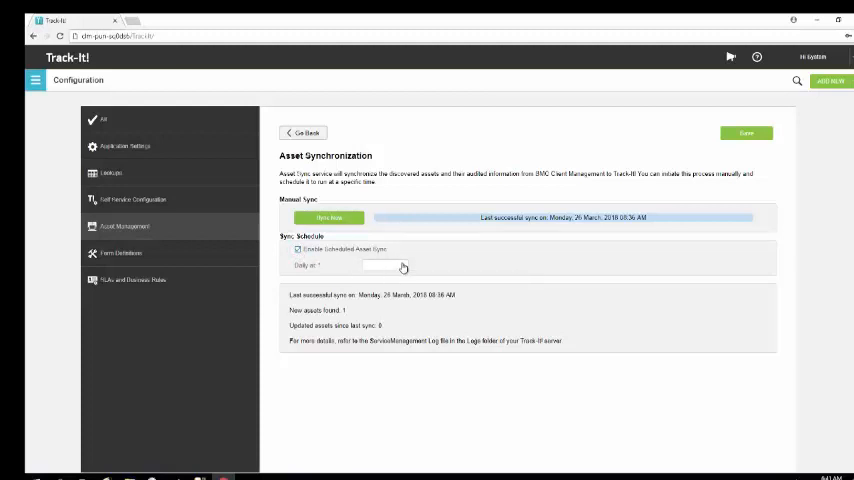
pyautogui.click(385, 265)
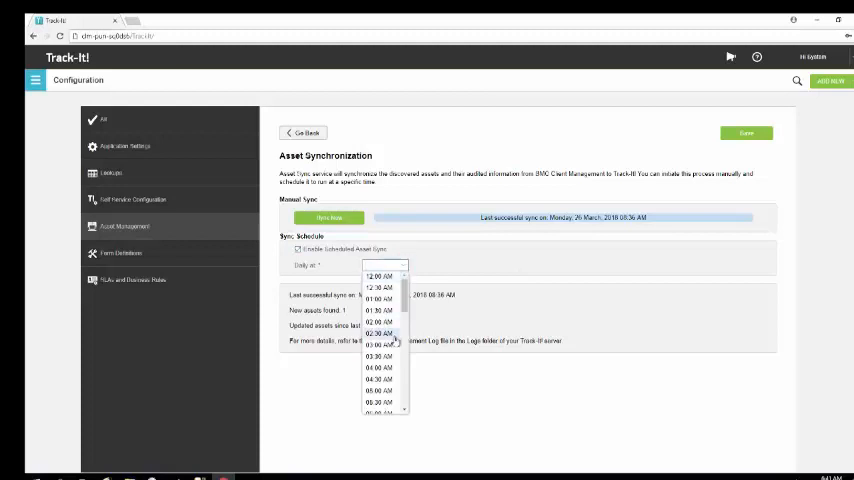
pyautogui.click(378, 368)
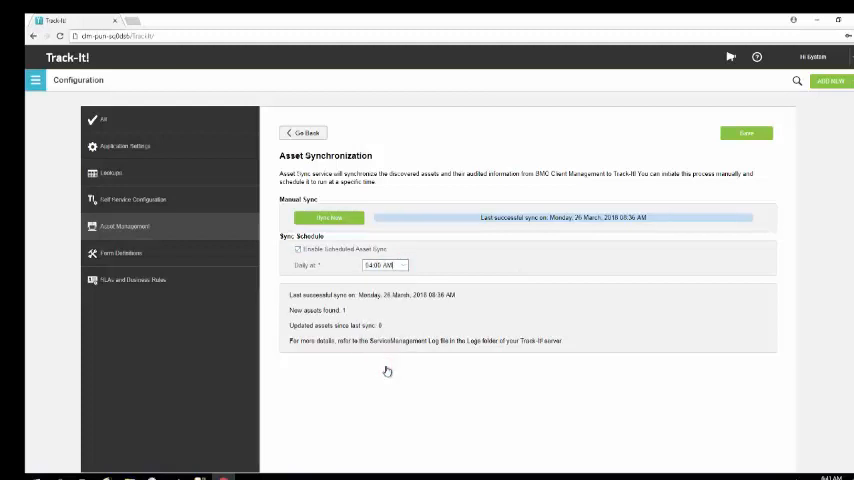
pyautogui.moveTo(392, 368)
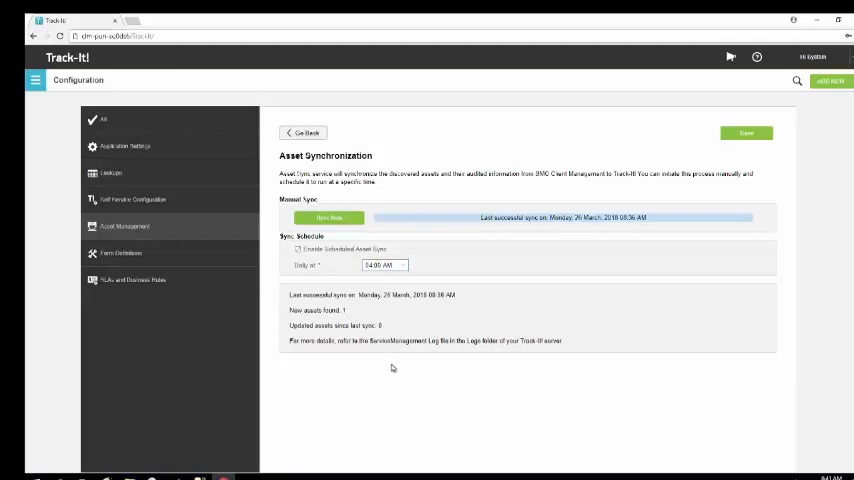
pyautogui.moveTo(705, 153)
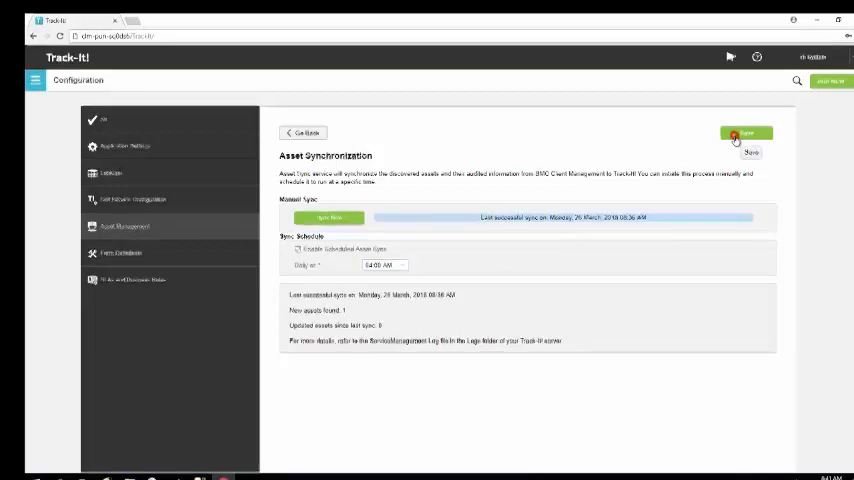
pyautogui.click(746, 133)
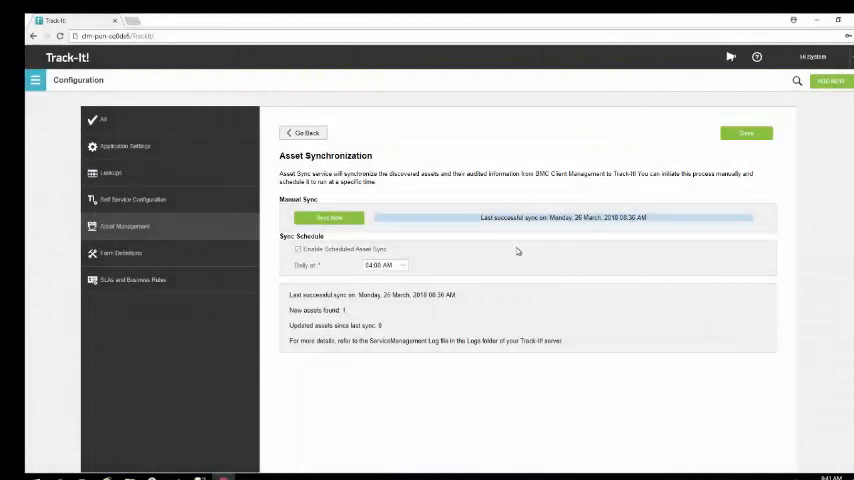
# Run a manual asset sync, then go back to Asset Management.
pyautogui.click(330, 218)
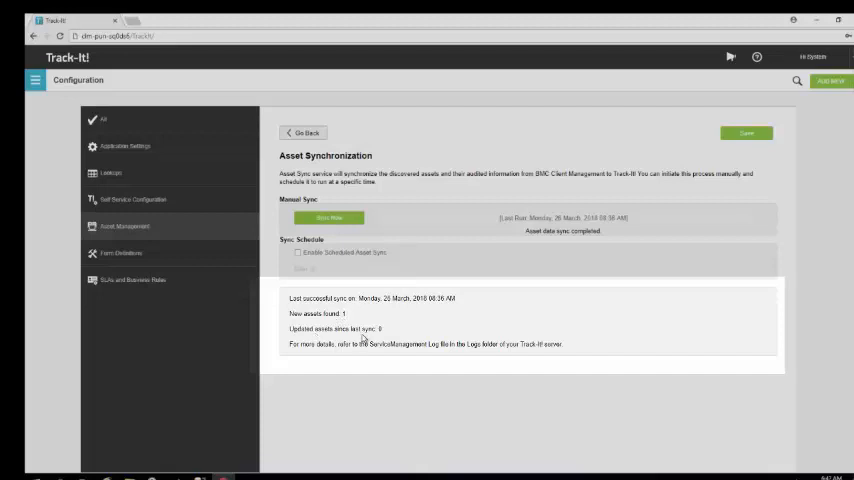
pyautogui.moveTo(378, 332)
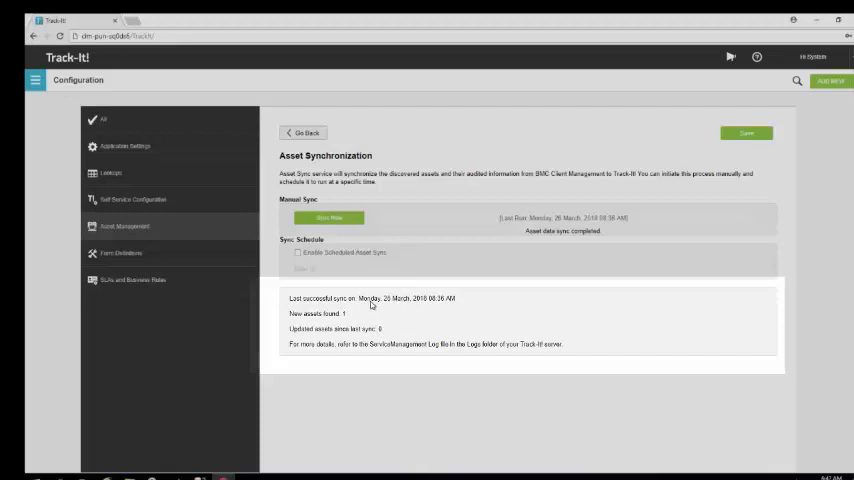
pyautogui.moveTo(373, 351)
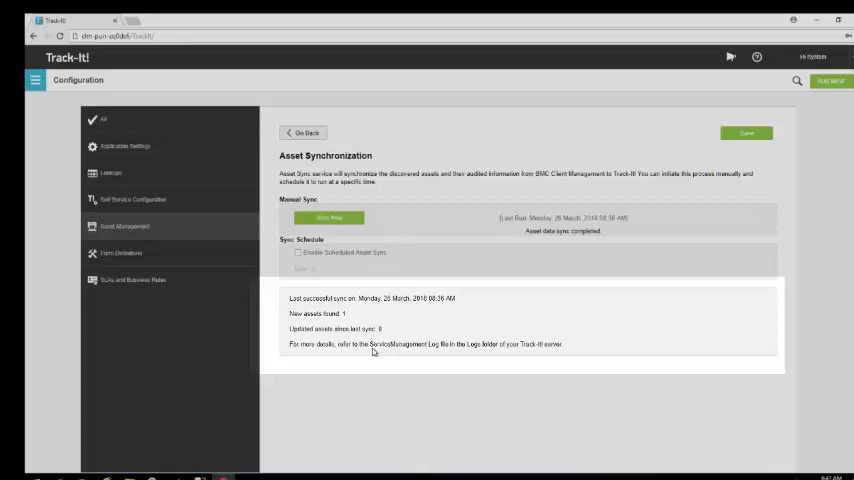
pyautogui.moveTo(405, 350)
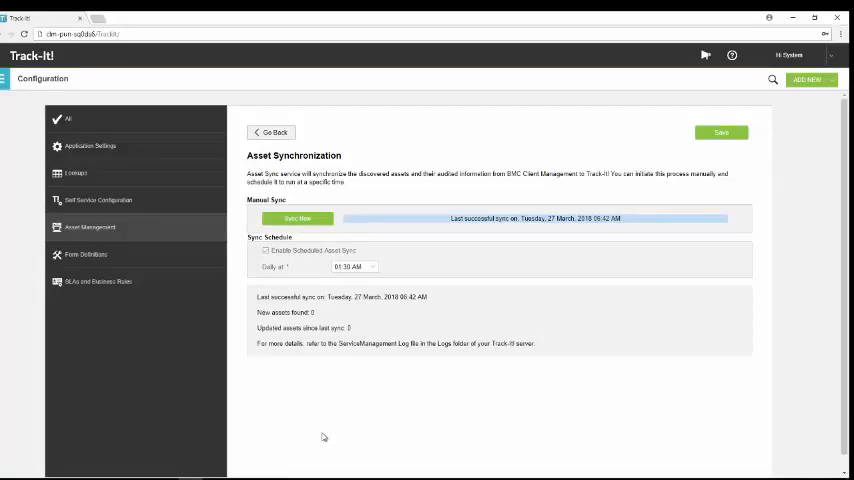
pyautogui.moveTo(321, 402)
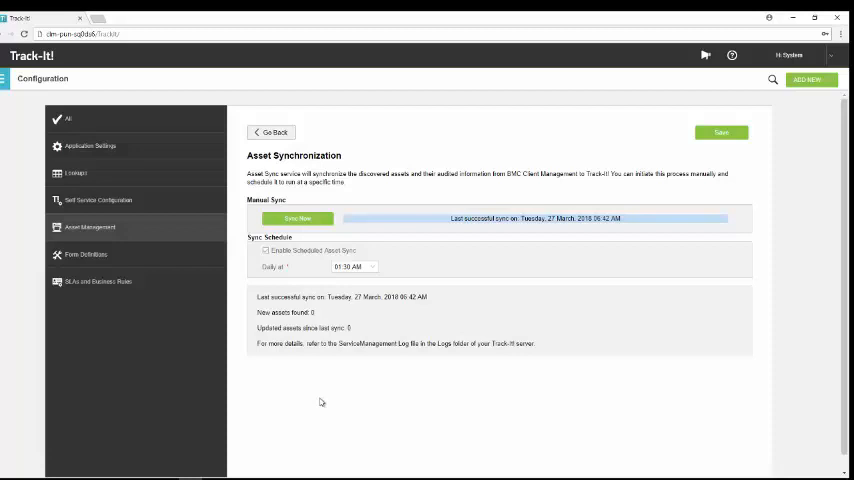
pyautogui.moveTo(277, 132)
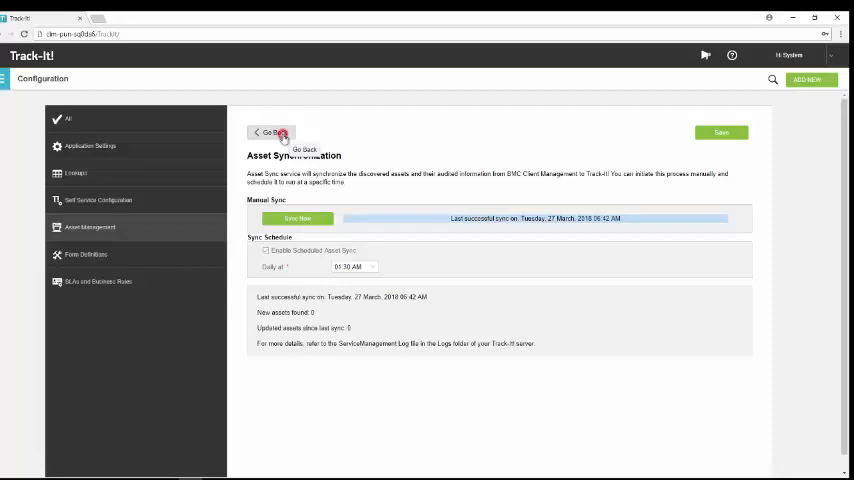
pyautogui.click(268, 132)
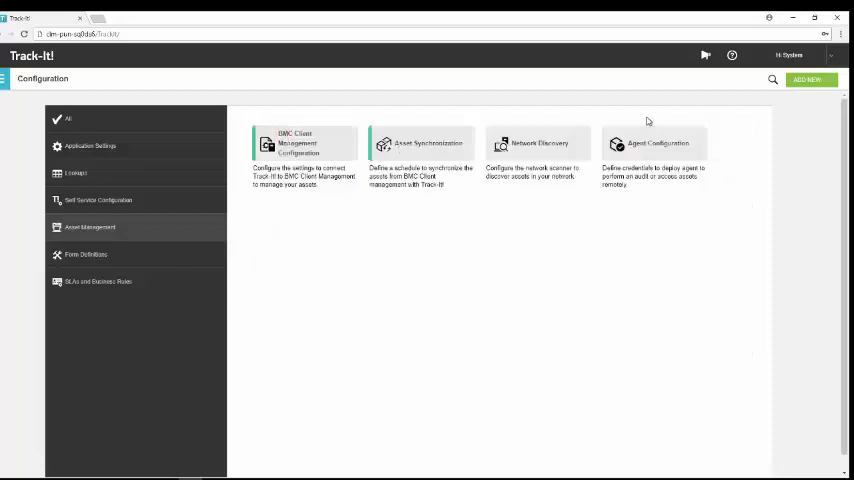
# Open the Agent Configuration tile under Asset Management.
pyautogui.click(655, 150)
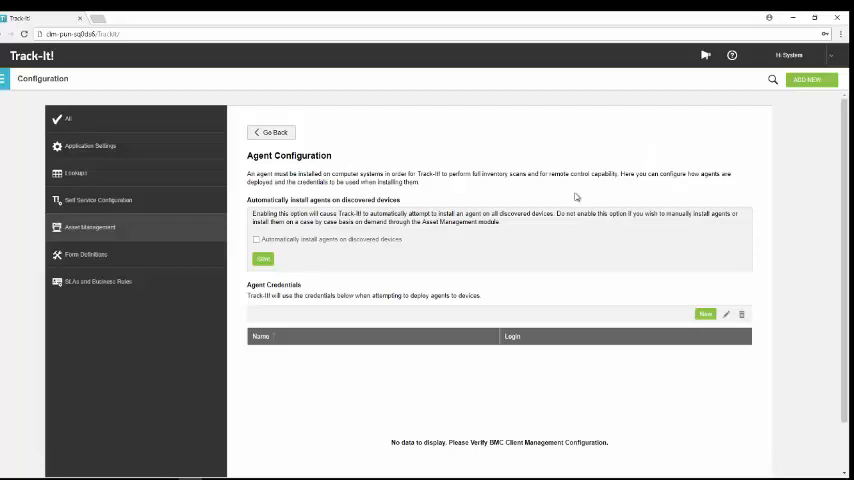
pyautogui.moveTo(592, 309)
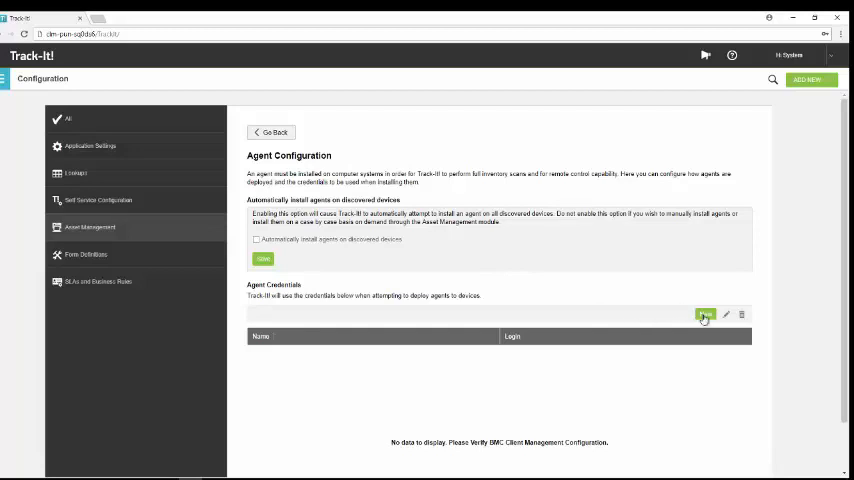
# Add and save an agent credential named 'agent credentials' with login and password.
pyautogui.click(706, 314)
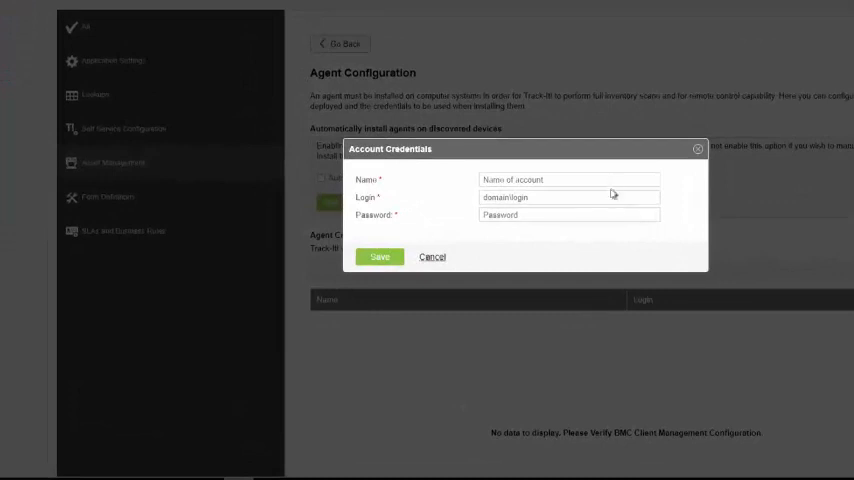
pyautogui.click(568, 179)
pyautogui.write('agent credentials')
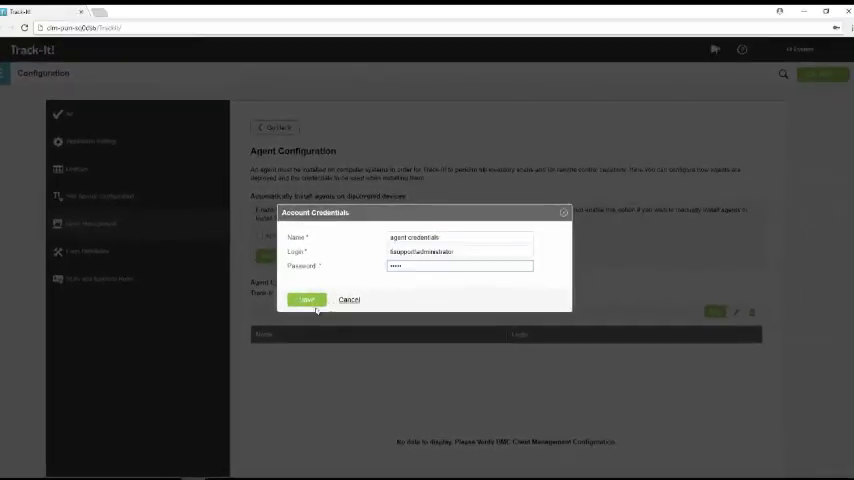
pyautogui.click(306, 299)
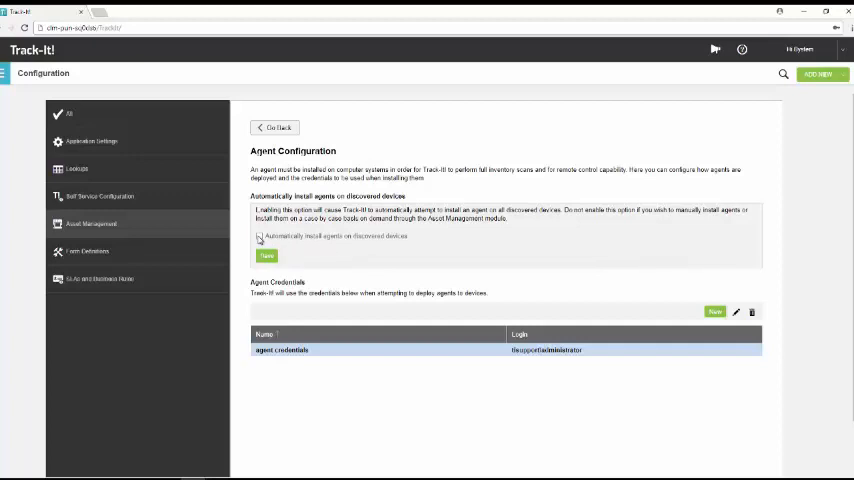
# Enable 'Automatically install agents on discovered devices' and save the setting.
pyautogui.click(259, 236)
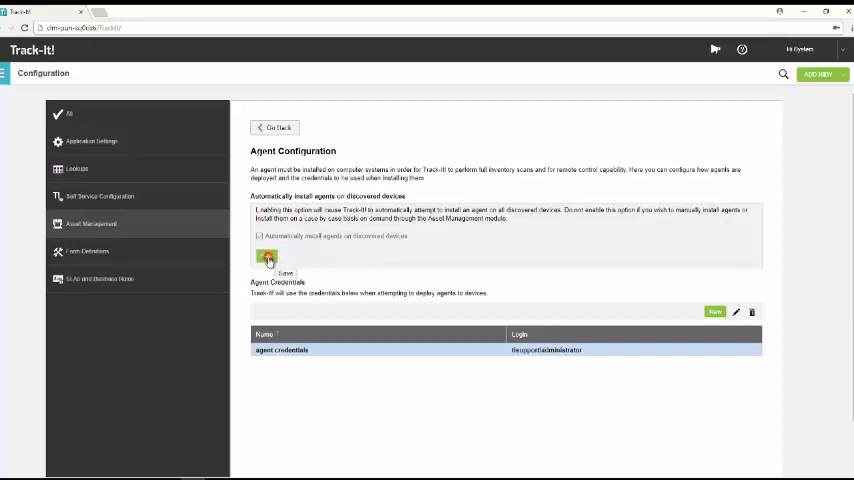
pyautogui.click(266, 258)
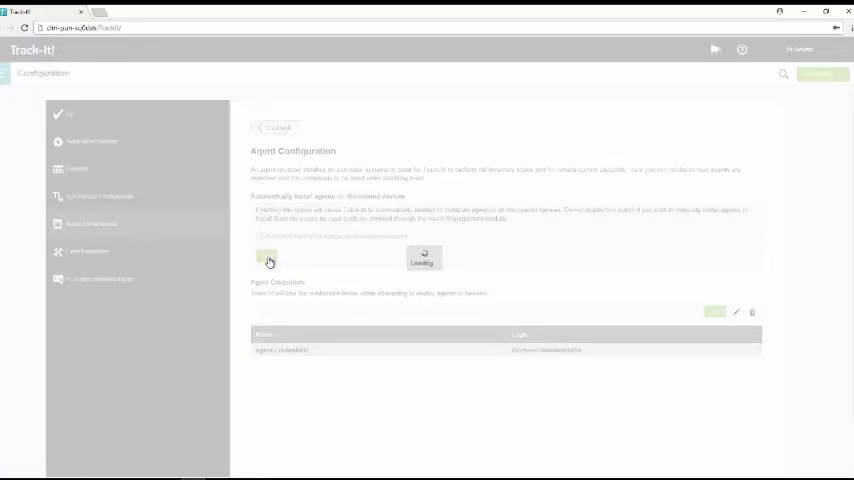
pyautogui.click(267, 256)
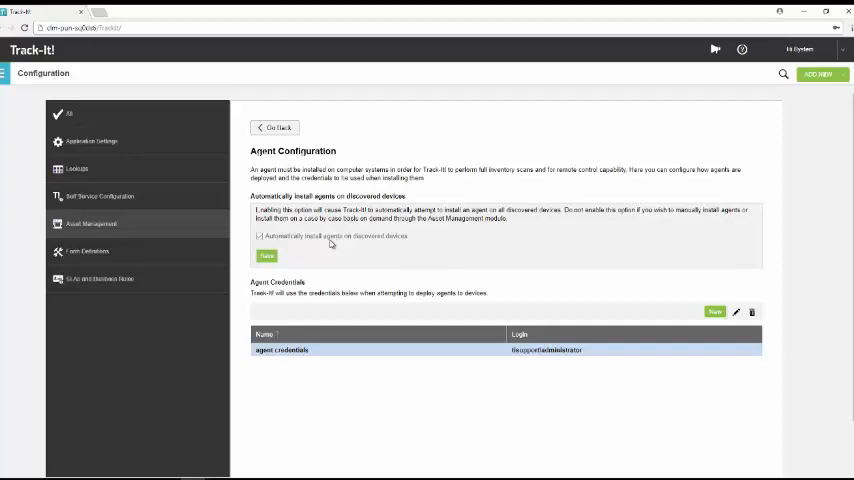
pyautogui.moveTo(361, 235)
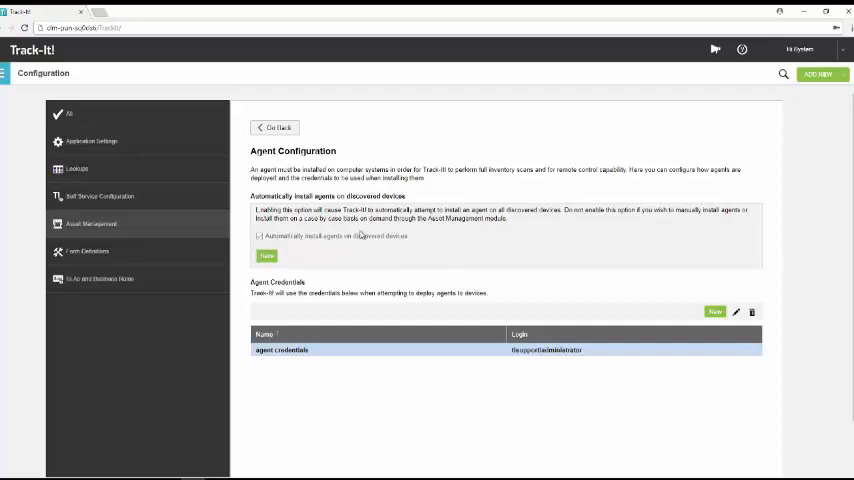
pyautogui.moveTo(180, 240)
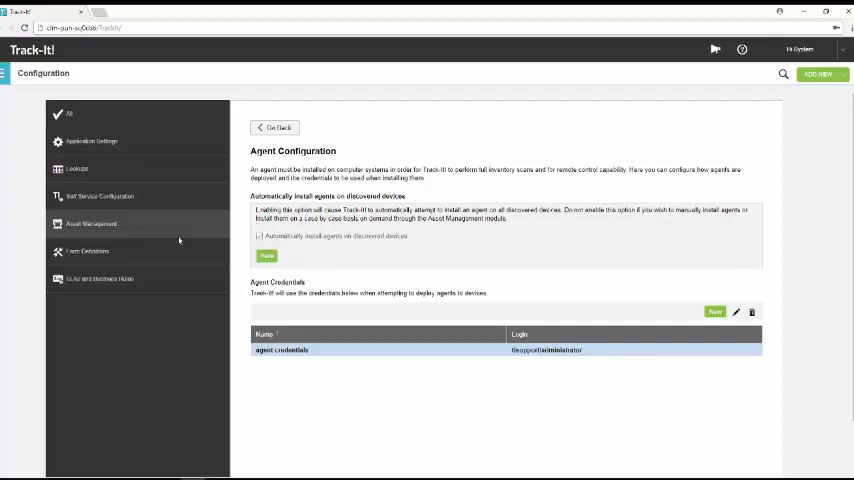